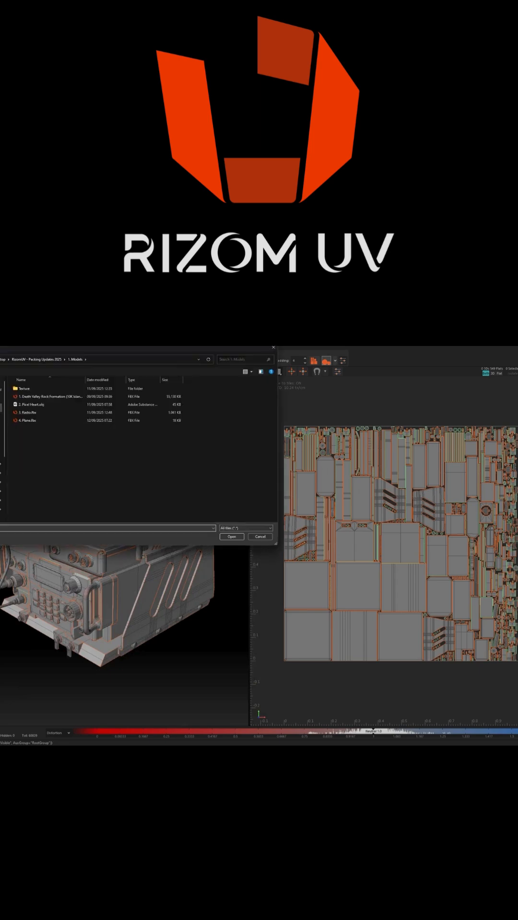
Step: Cancel the Open dialog, keeping the packed radio model loaded
click(231, 536)
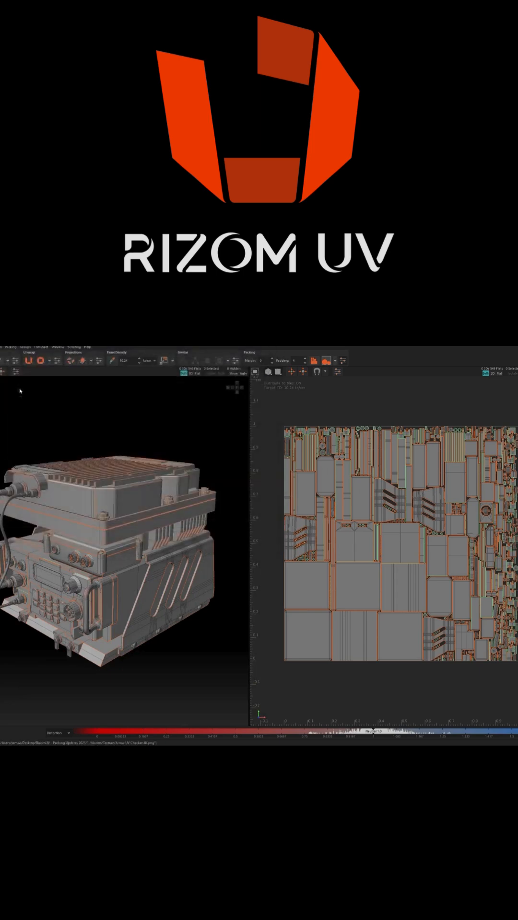